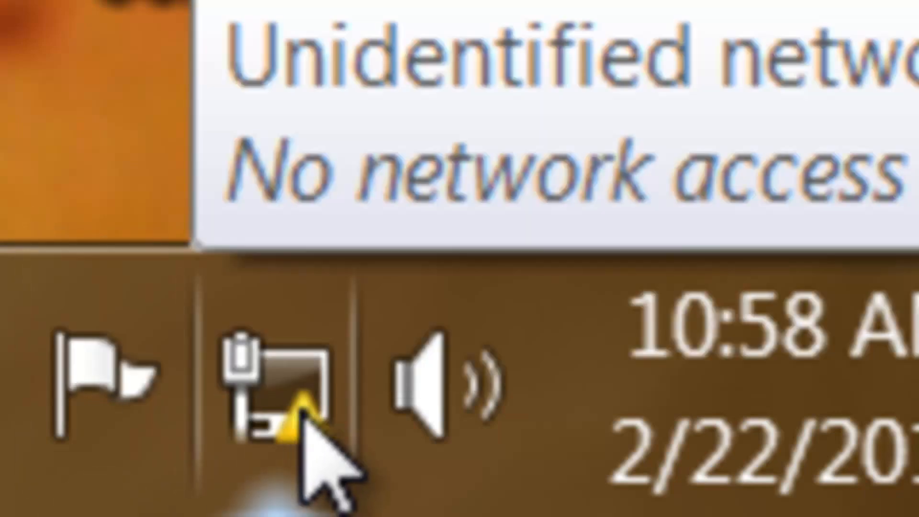
Step: Attempt to connect to Carpinette and see the saved-settings mismatch warning
left_click(776, 496)
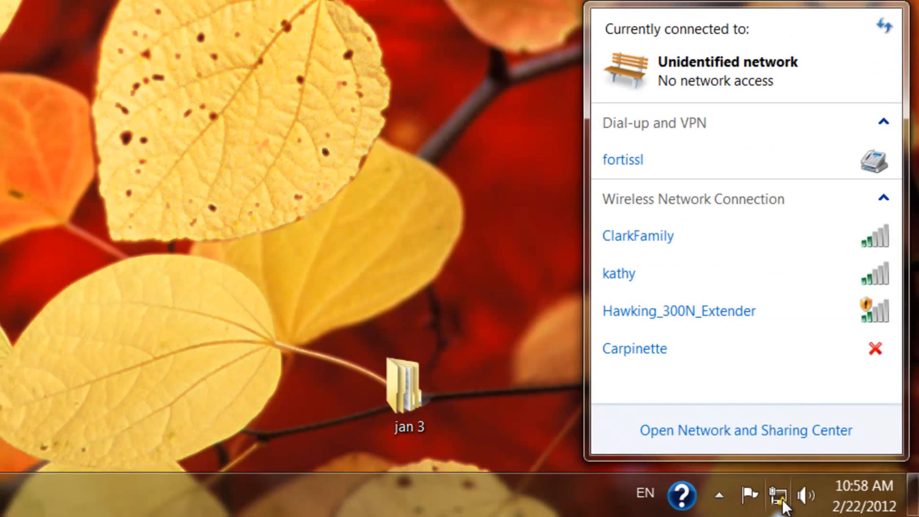
mouse_move(766, 434)
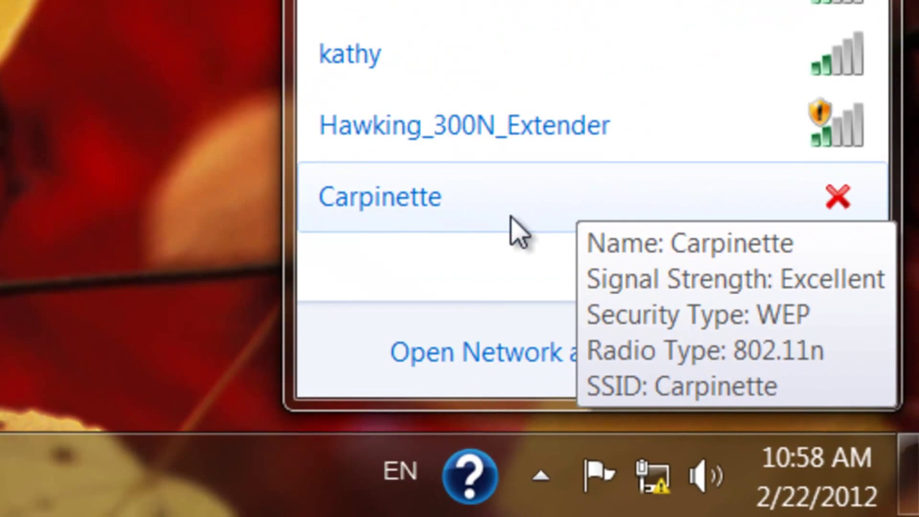
left_click(380, 198)
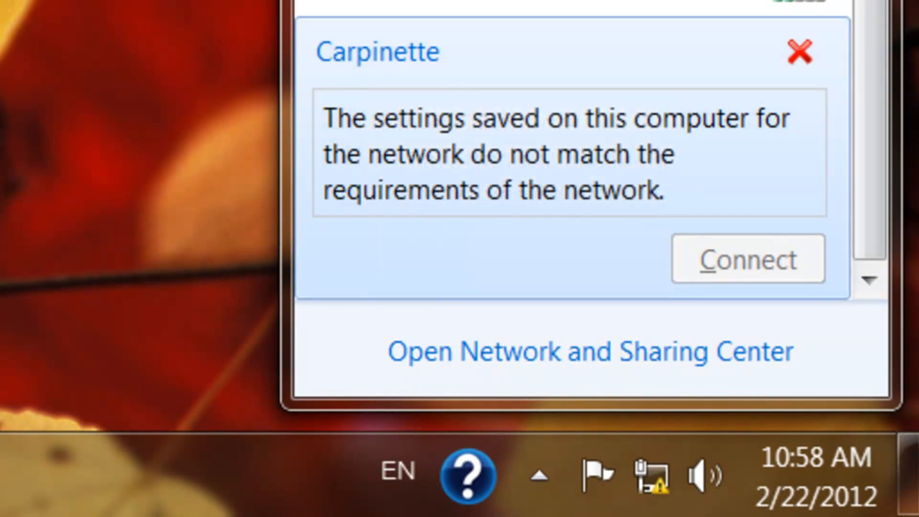
mouse_move(374, 127)
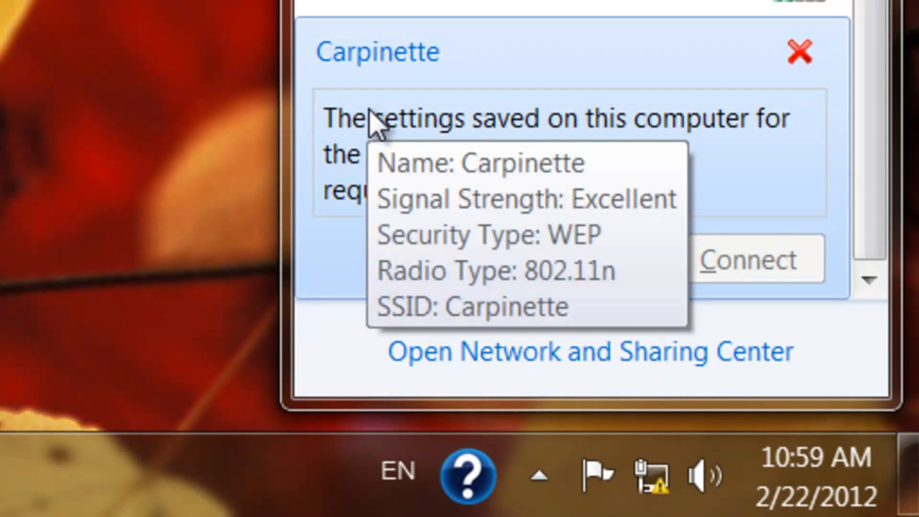
mouse_move(491, 379)
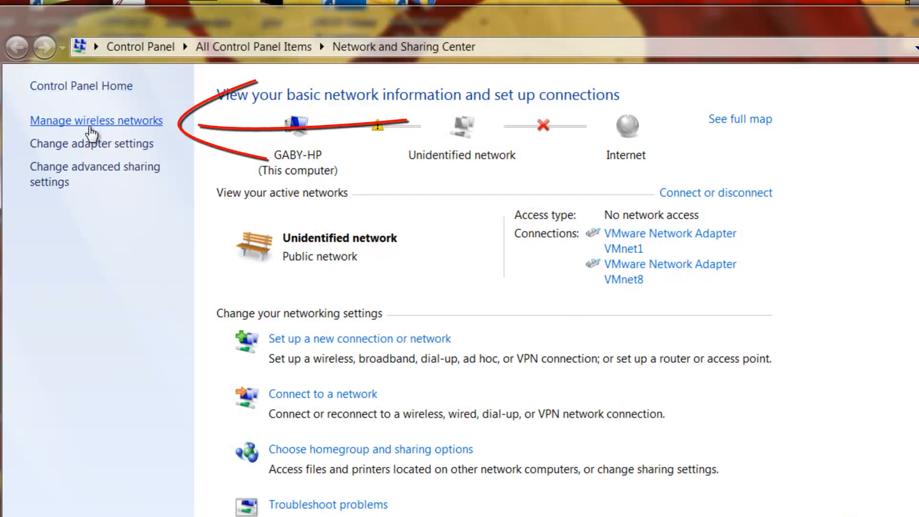
Step: Show the Manage Wireless Networks list with the saved Carpinette WEP profile
left_click(96, 120)
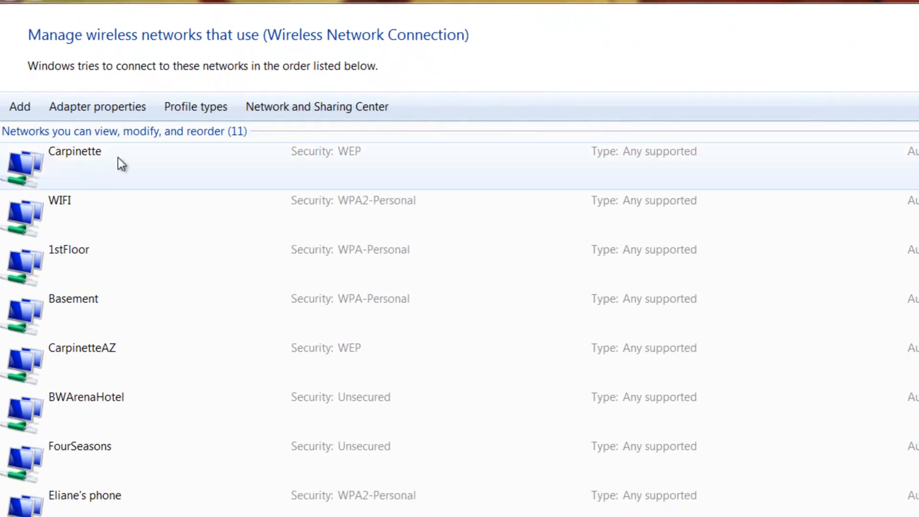
Step: Remove the saved Carpinette profile and confirm the deletion
left_click(75, 151)
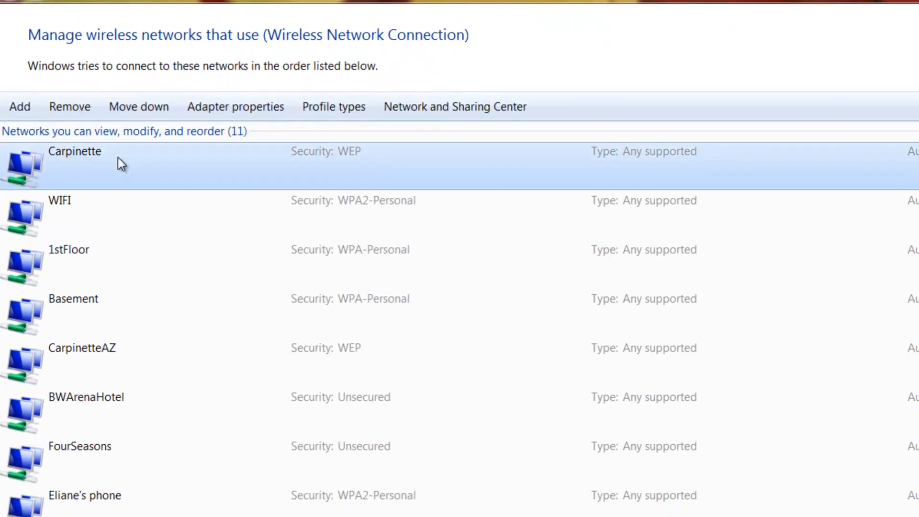
mouse_move(126, 180)
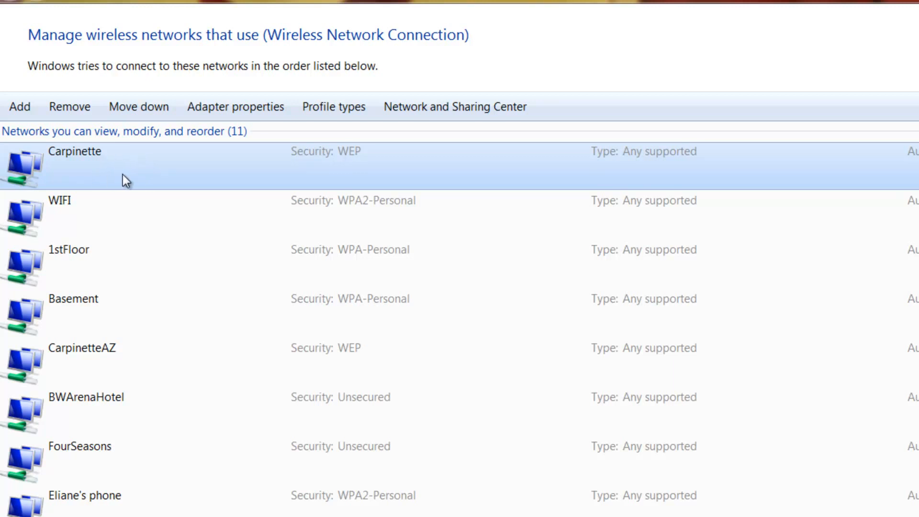
mouse_move(69, 115)
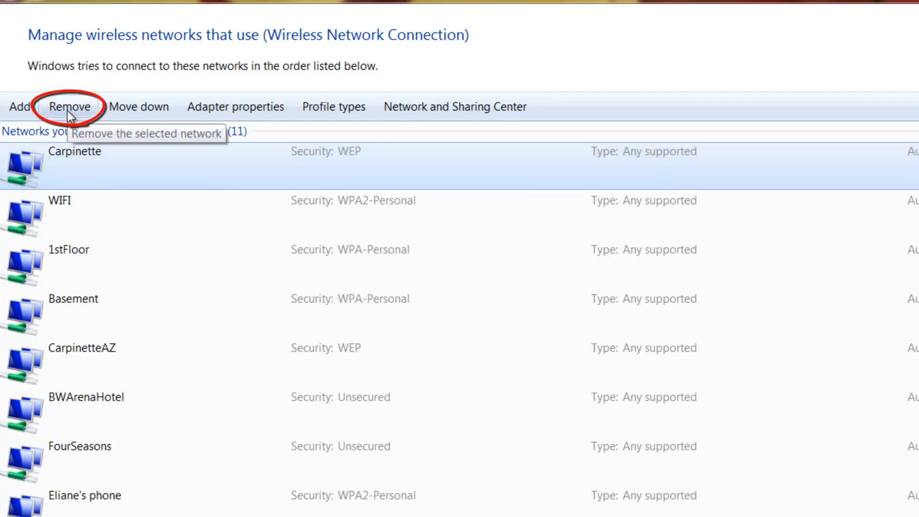
left_click(70, 107)
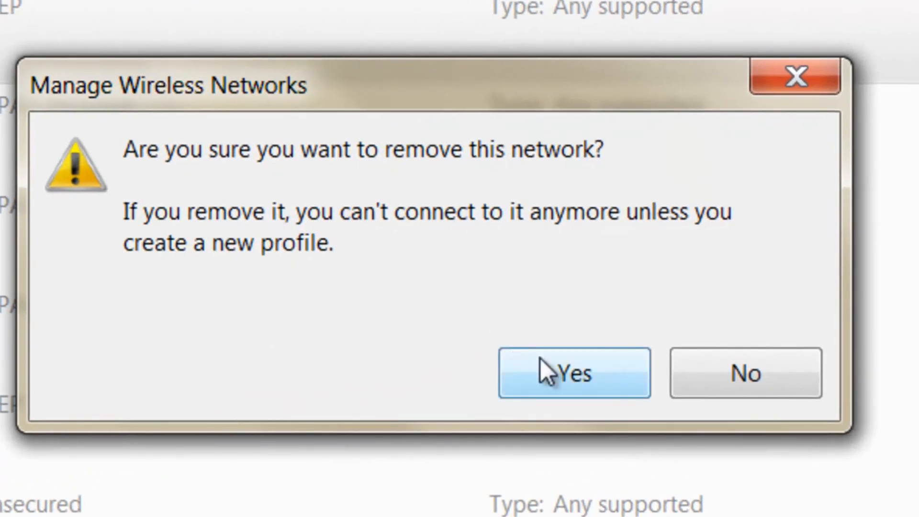
left_click(574, 374)
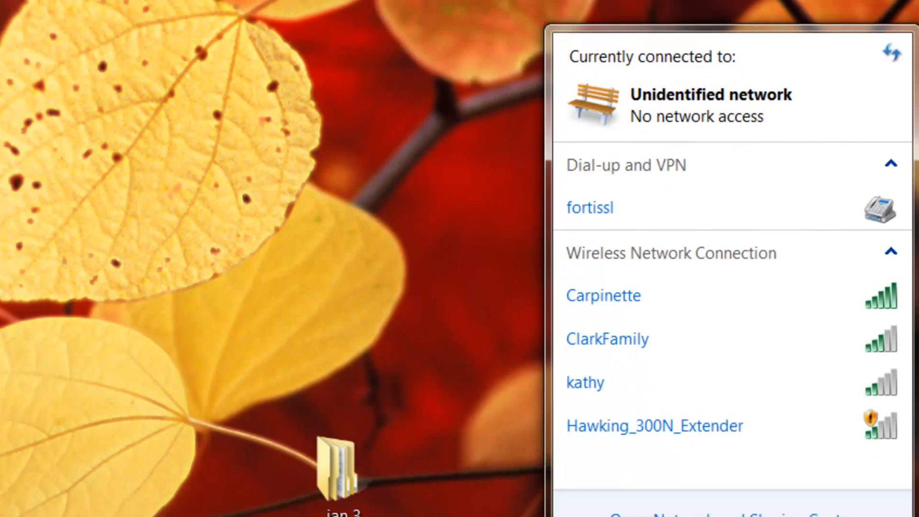
Step: Connect to Carpinette so the network security key prompt appears
left_click(603, 295)
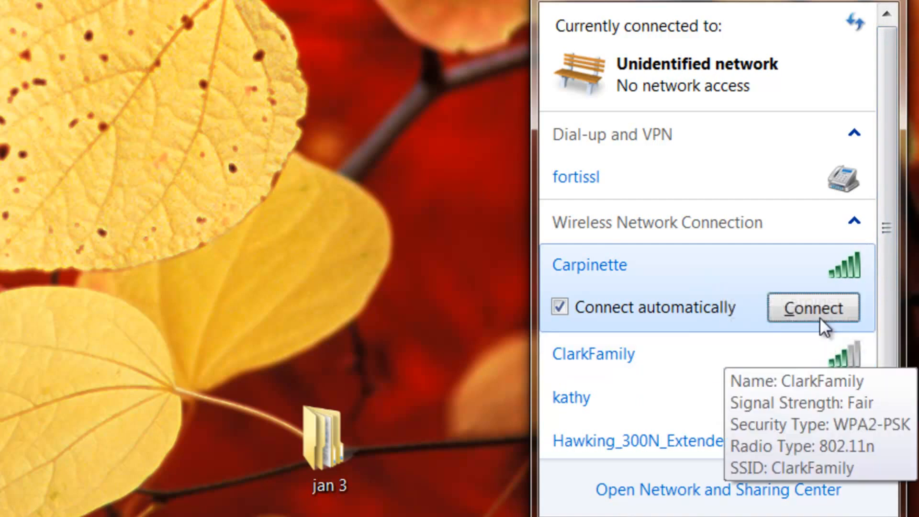
left_click(814, 308)
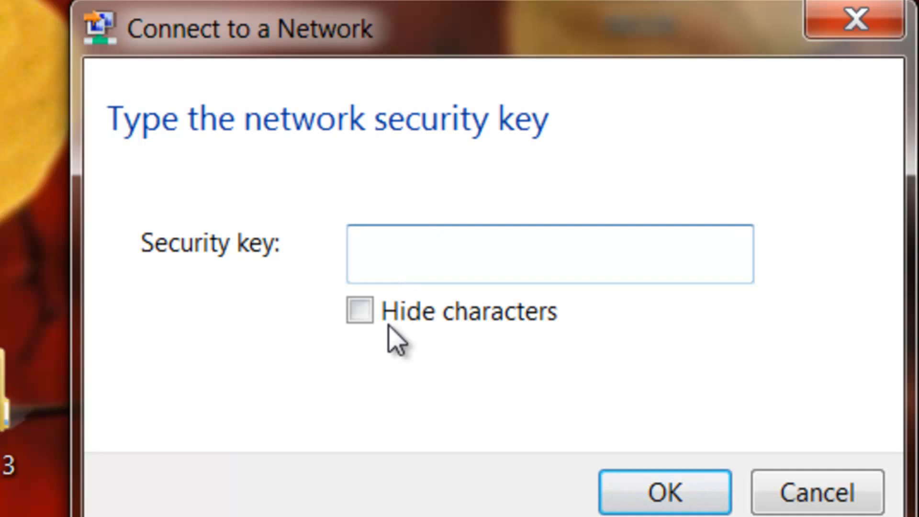
Step: Submit the new security key and get the Wi-Fi: Connected notice
left_click(661, 494)
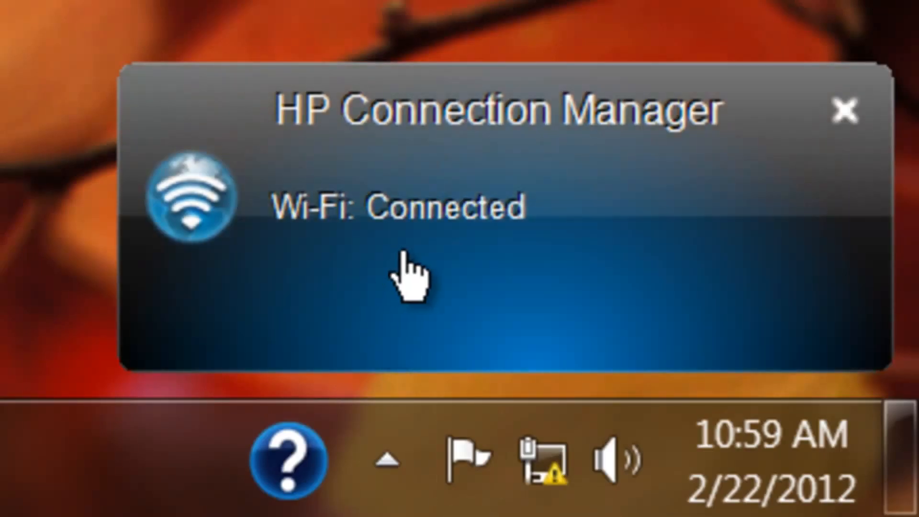
mouse_move(542, 463)
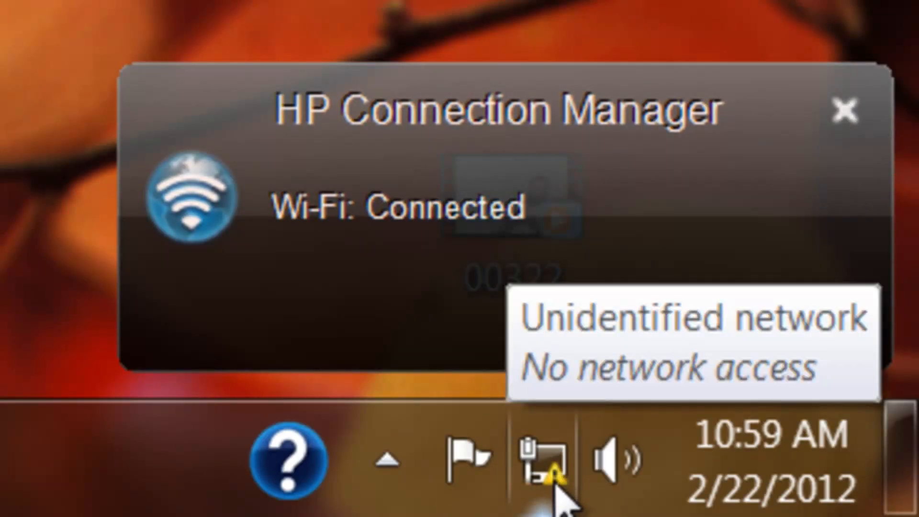